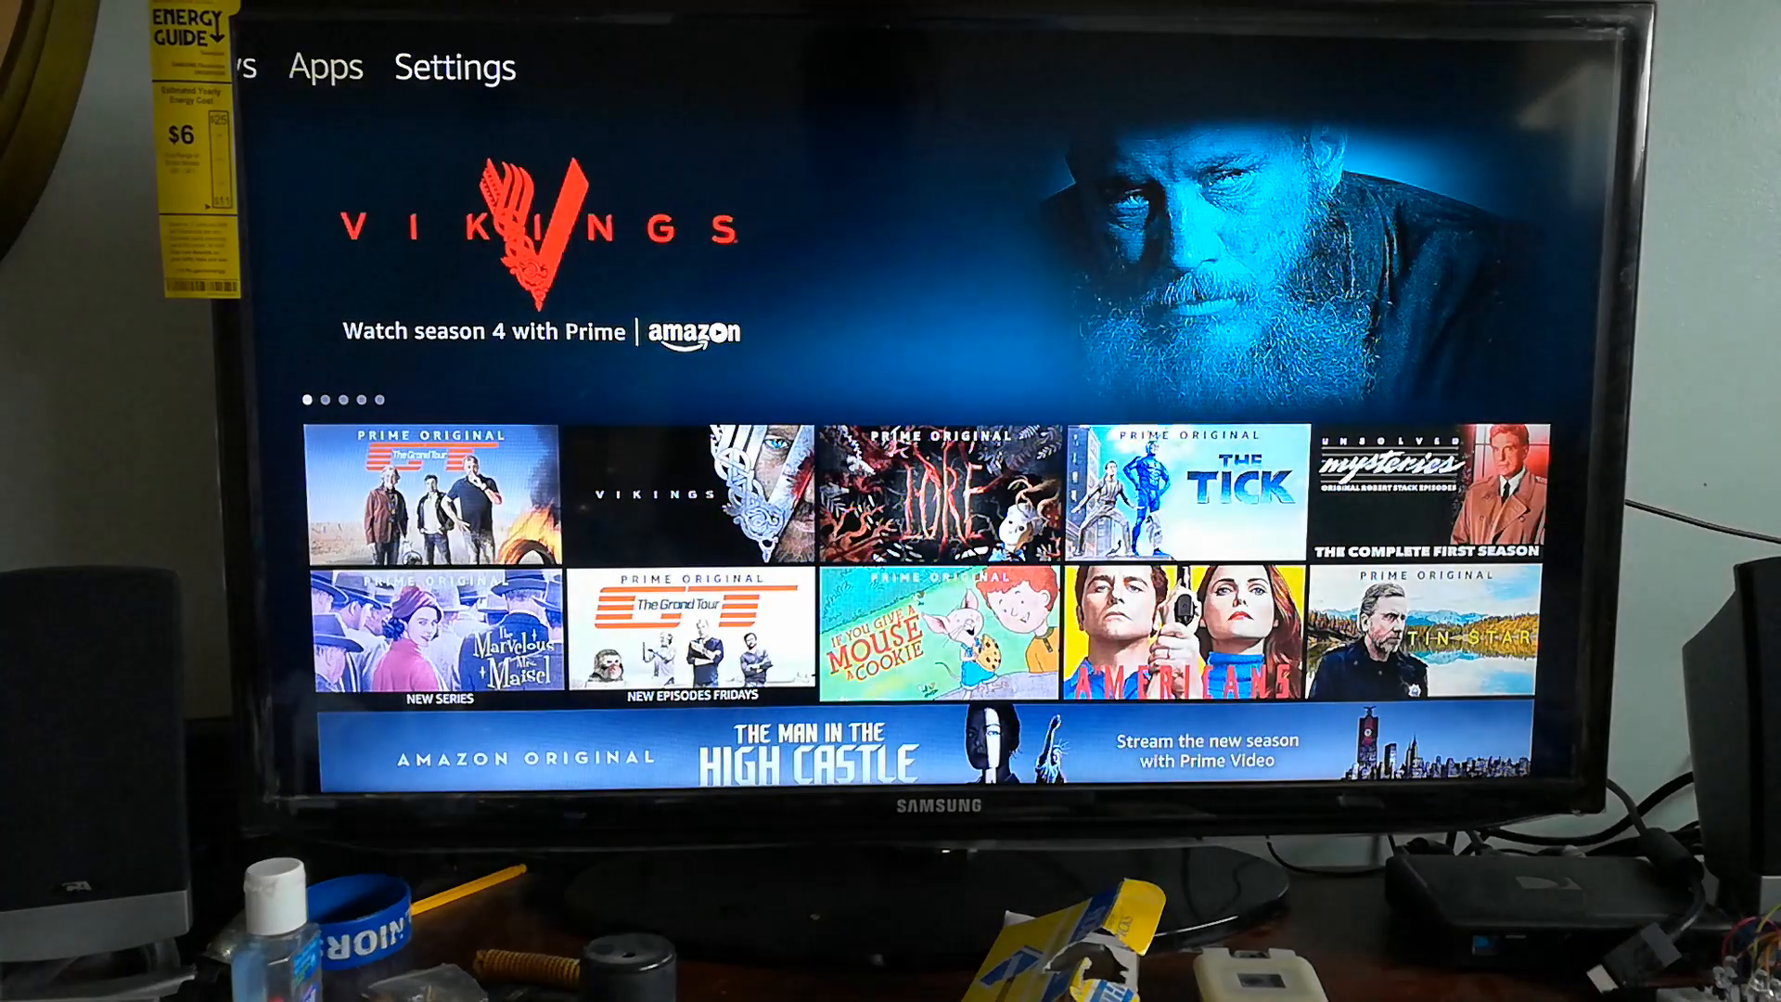
- Open Settings from the top menu and scroll right to the Device category
left_click(454, 68)
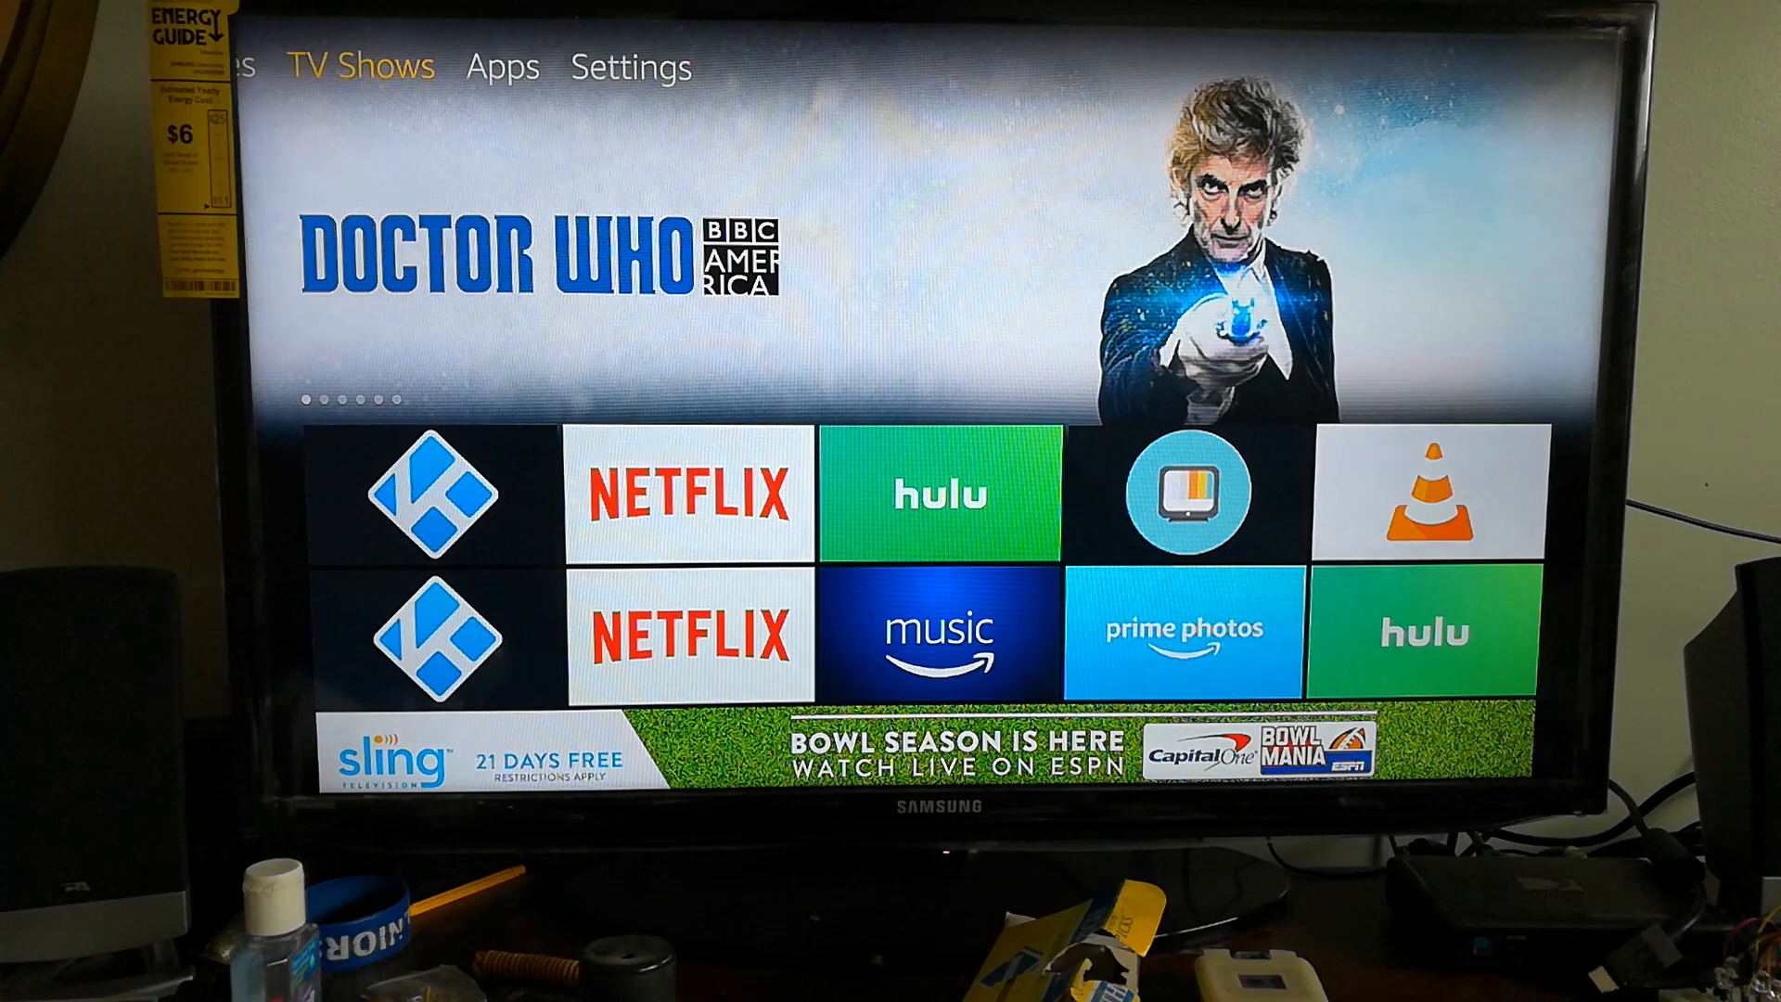
left_click(632, 66)
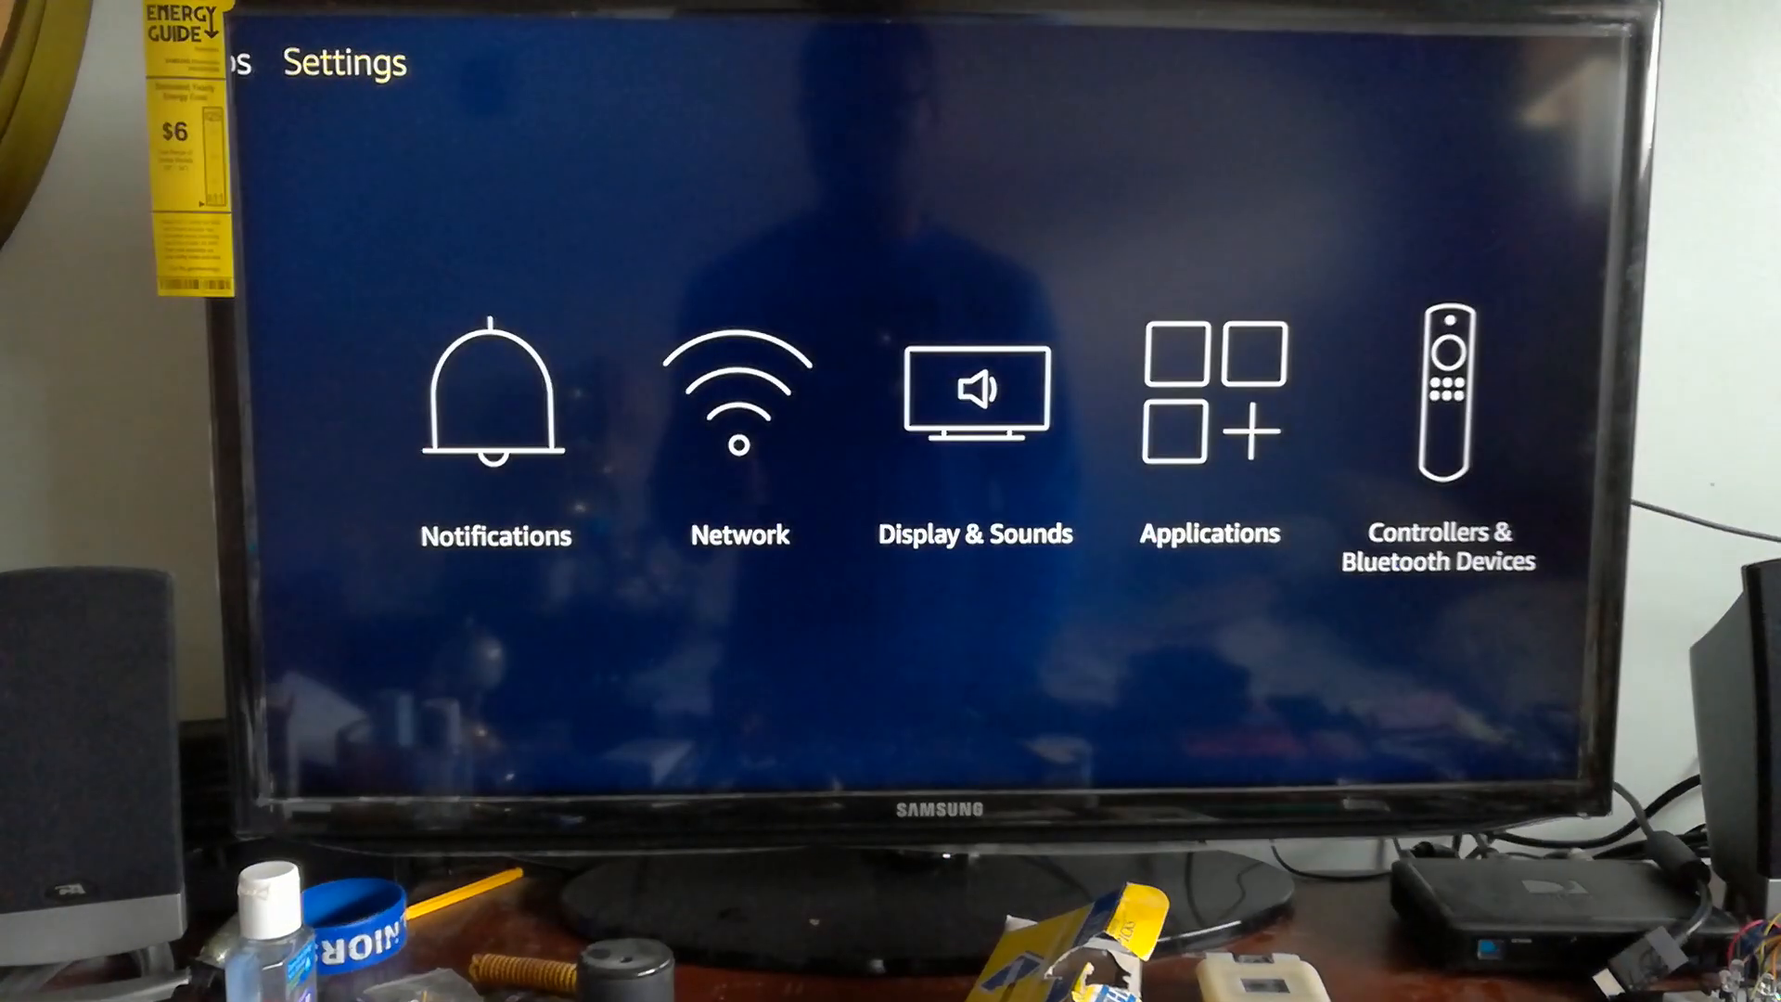
scroll("right", 3)
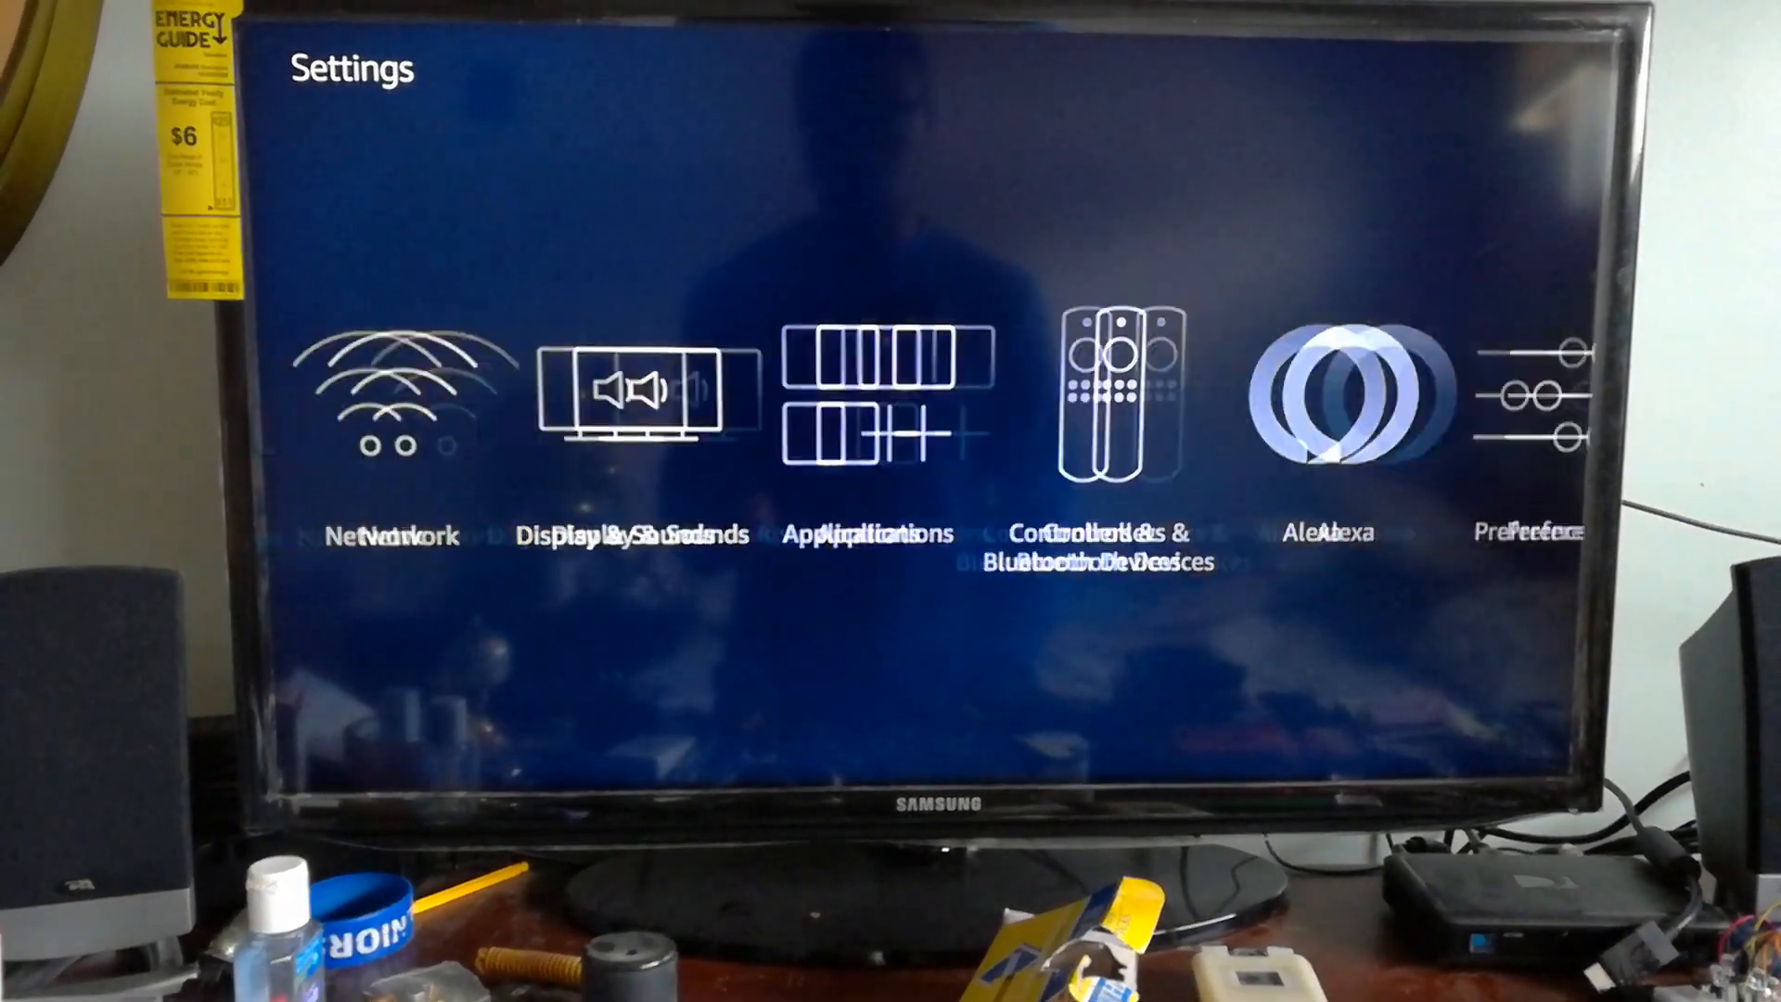
scroll("right", 3)
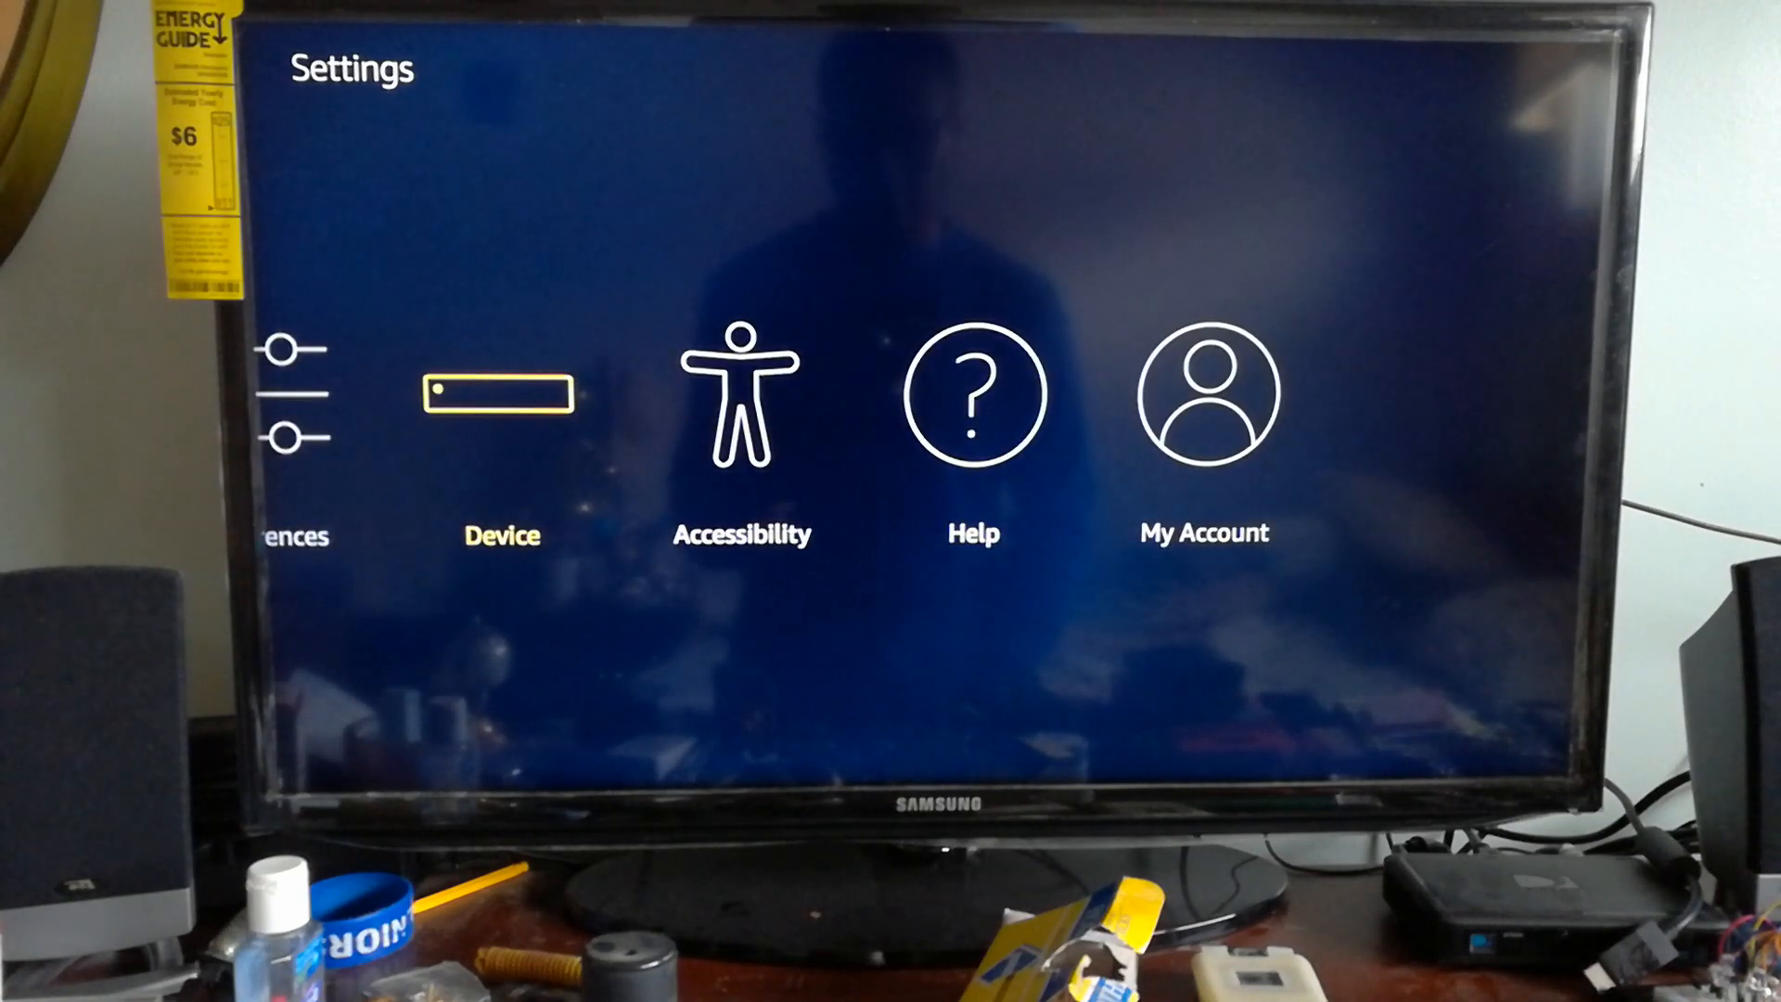
- Open Device and browse down its options past About and Legal & Compliance to Sleep
left_click(500, 395)
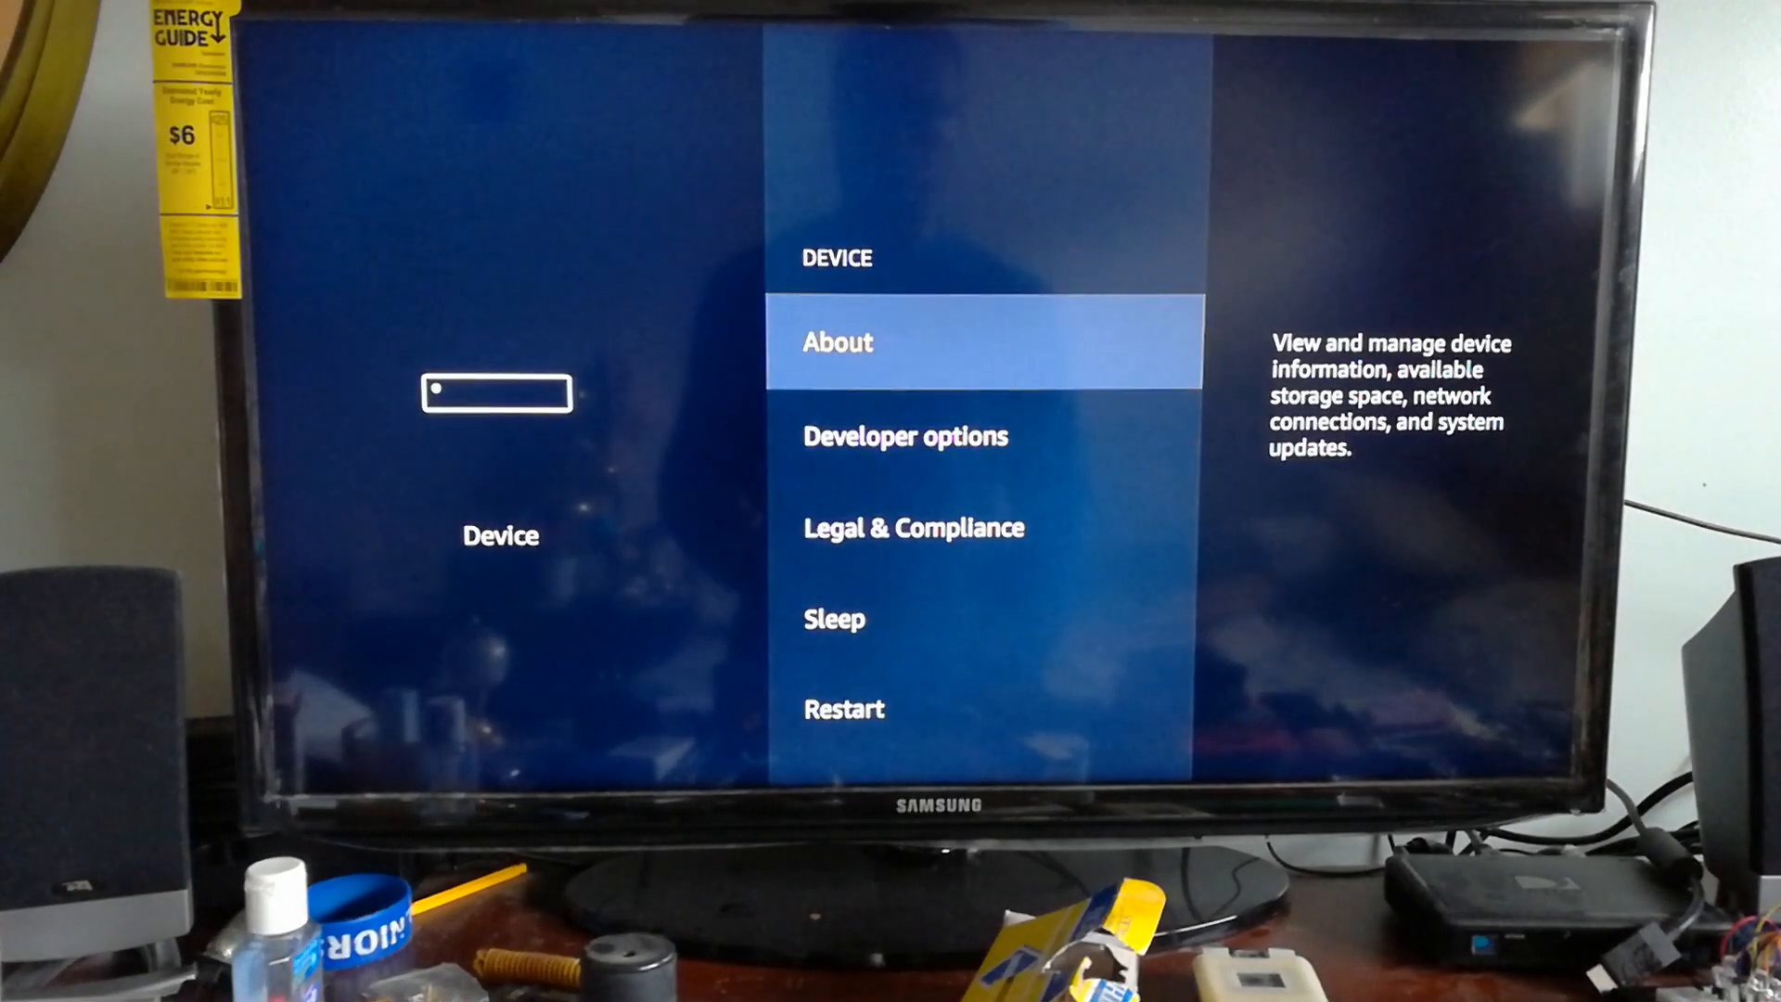
scroll("down", 3)
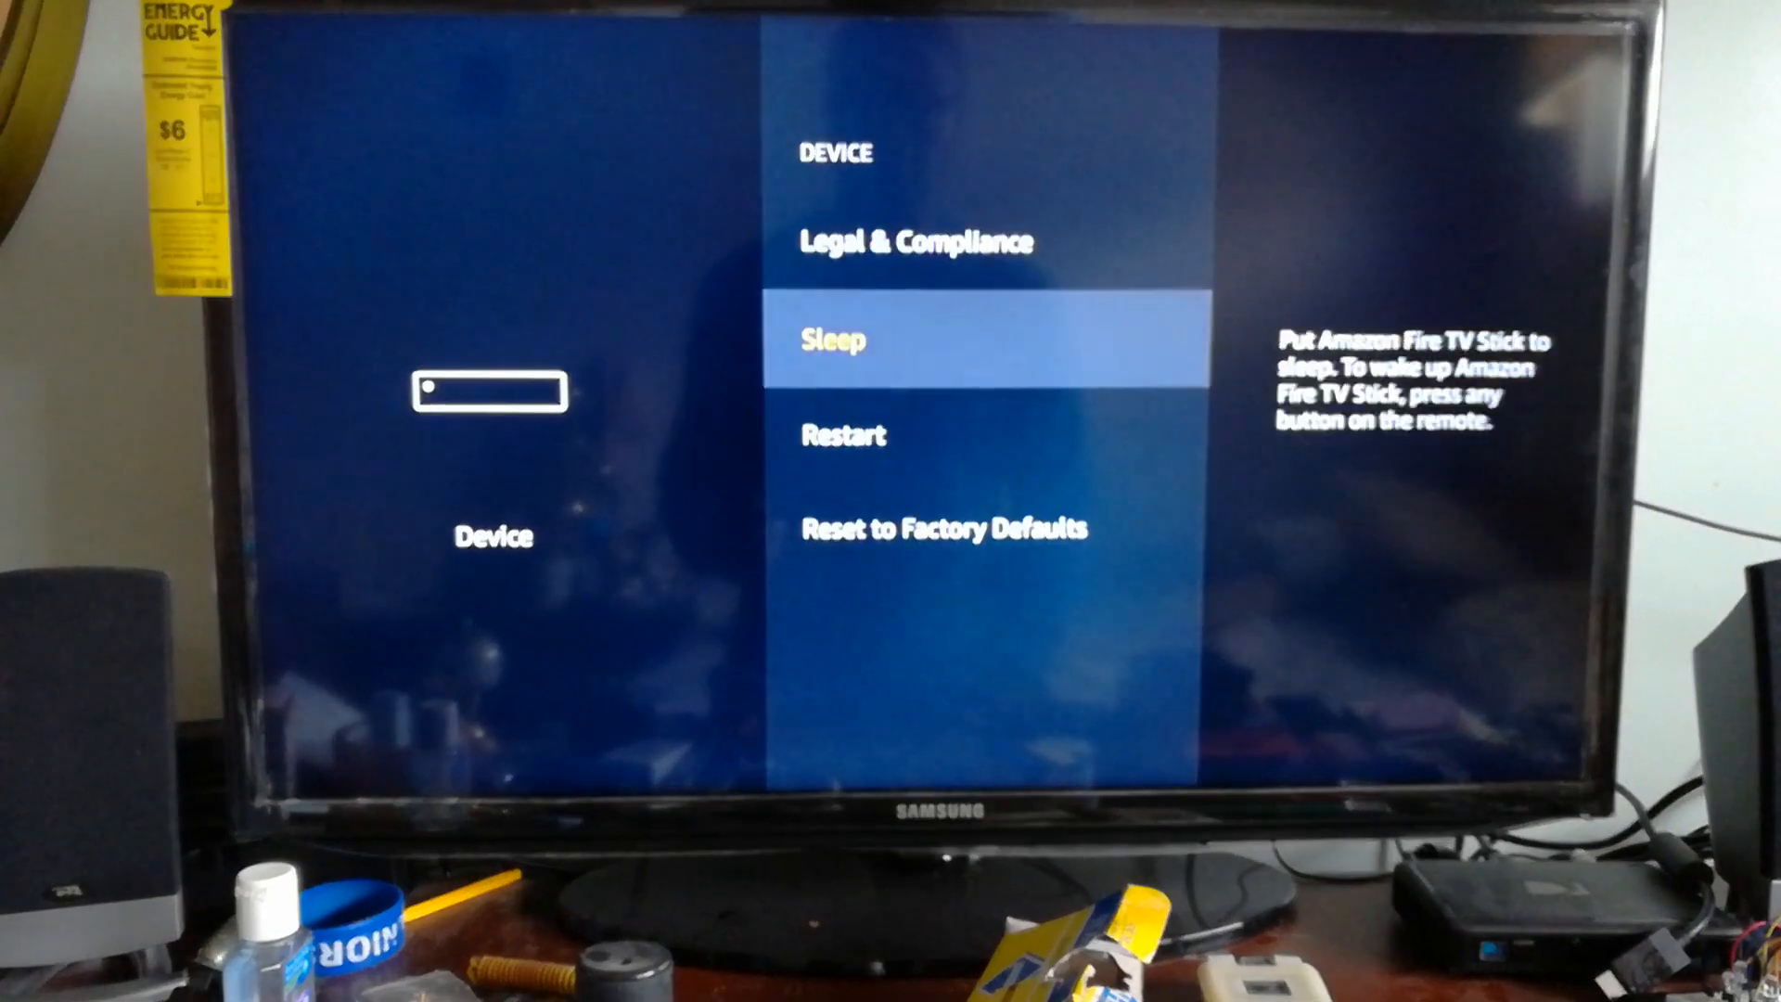
key("Down")
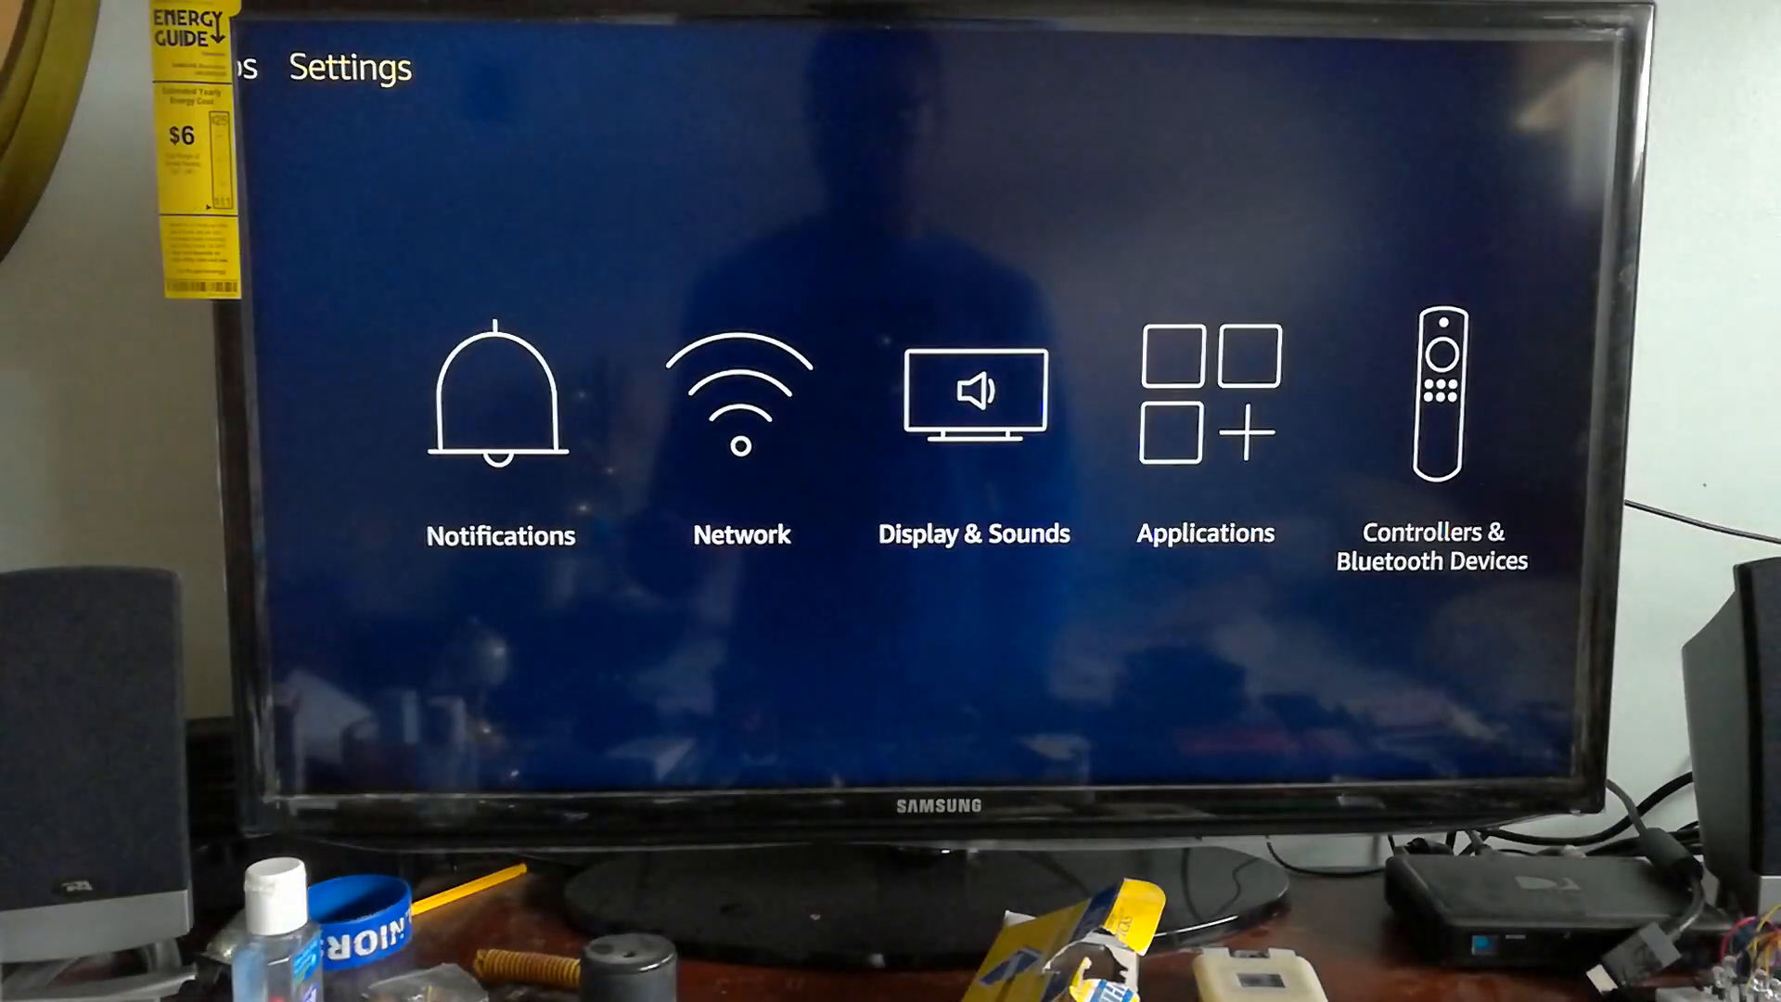
- Scroll to Device, move down to Restart, and restart the Fire TV Stick
scroll("right", 3)
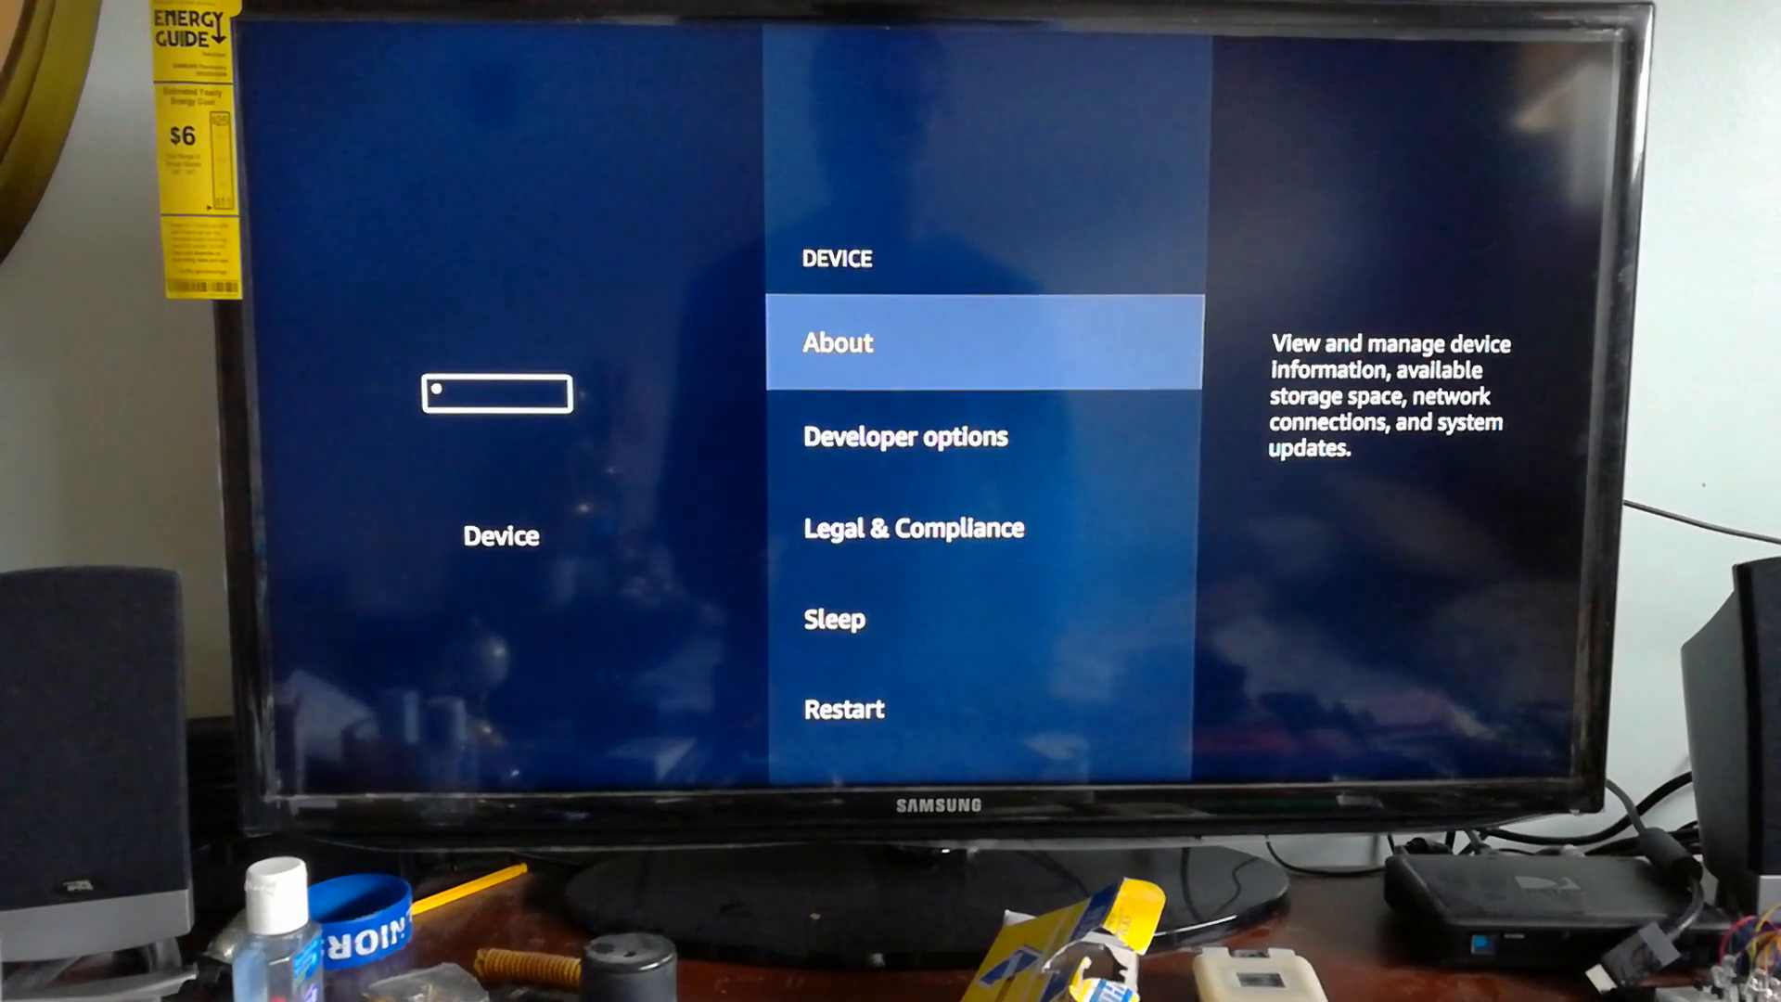
scroll("down", 3)
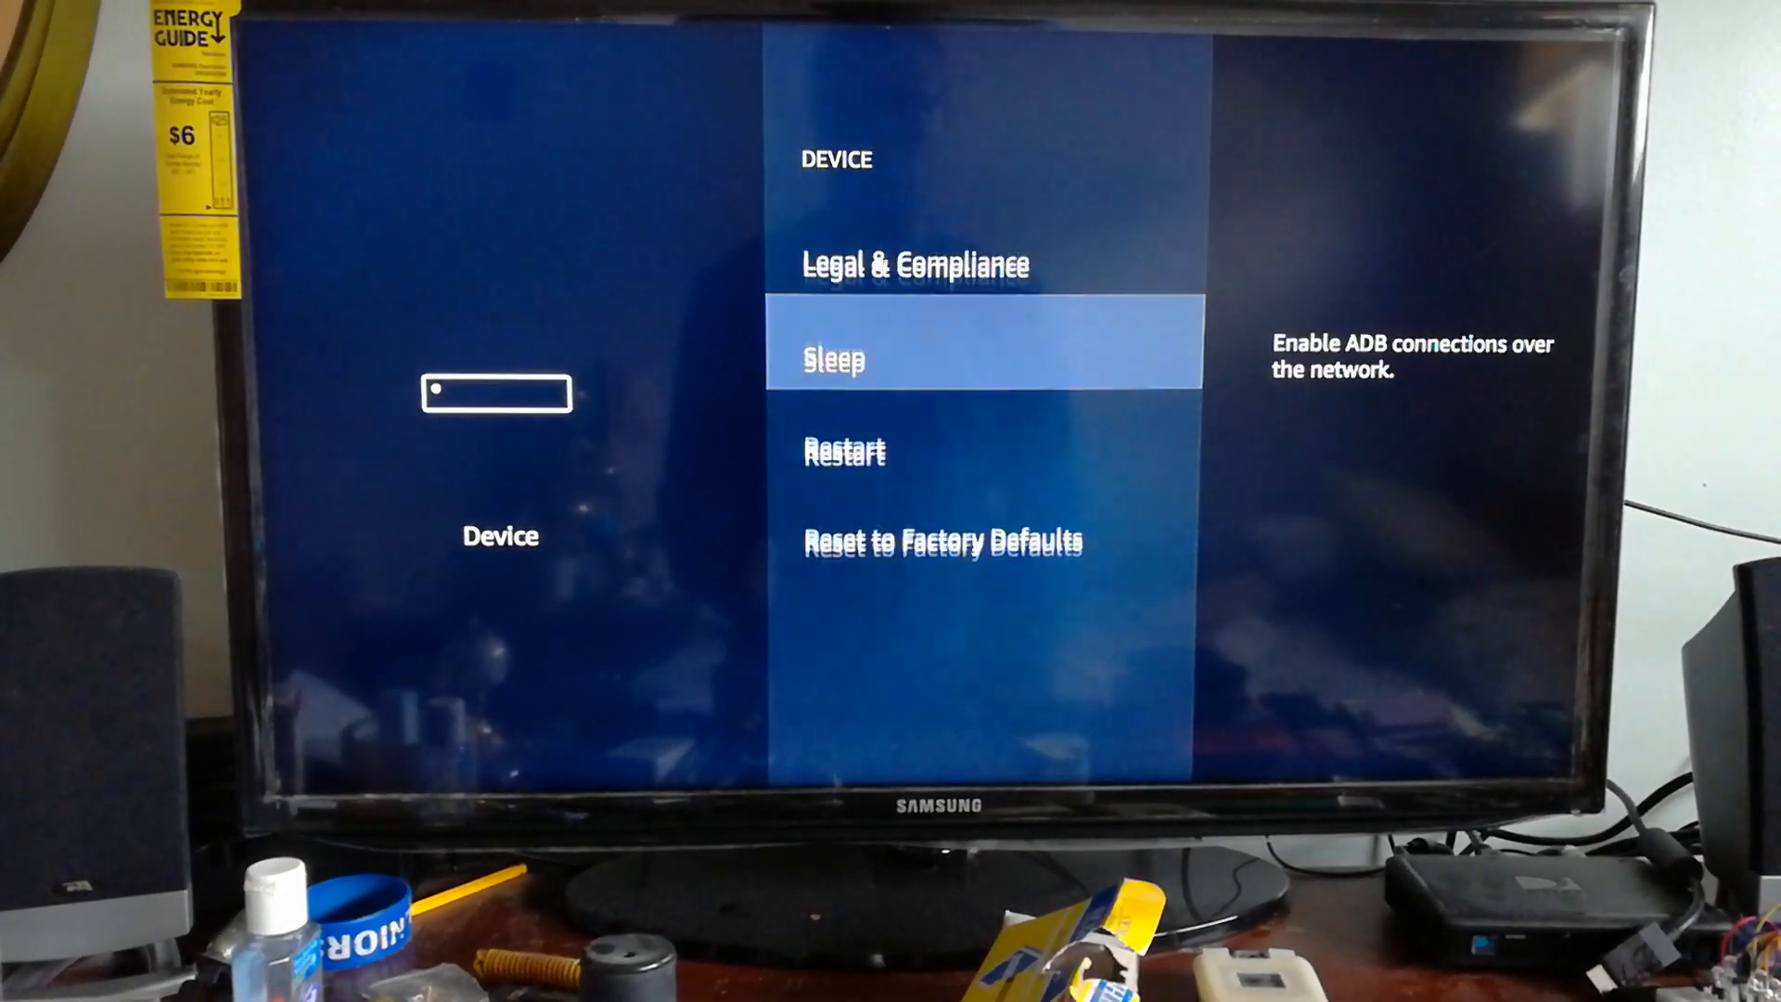
key("Down")
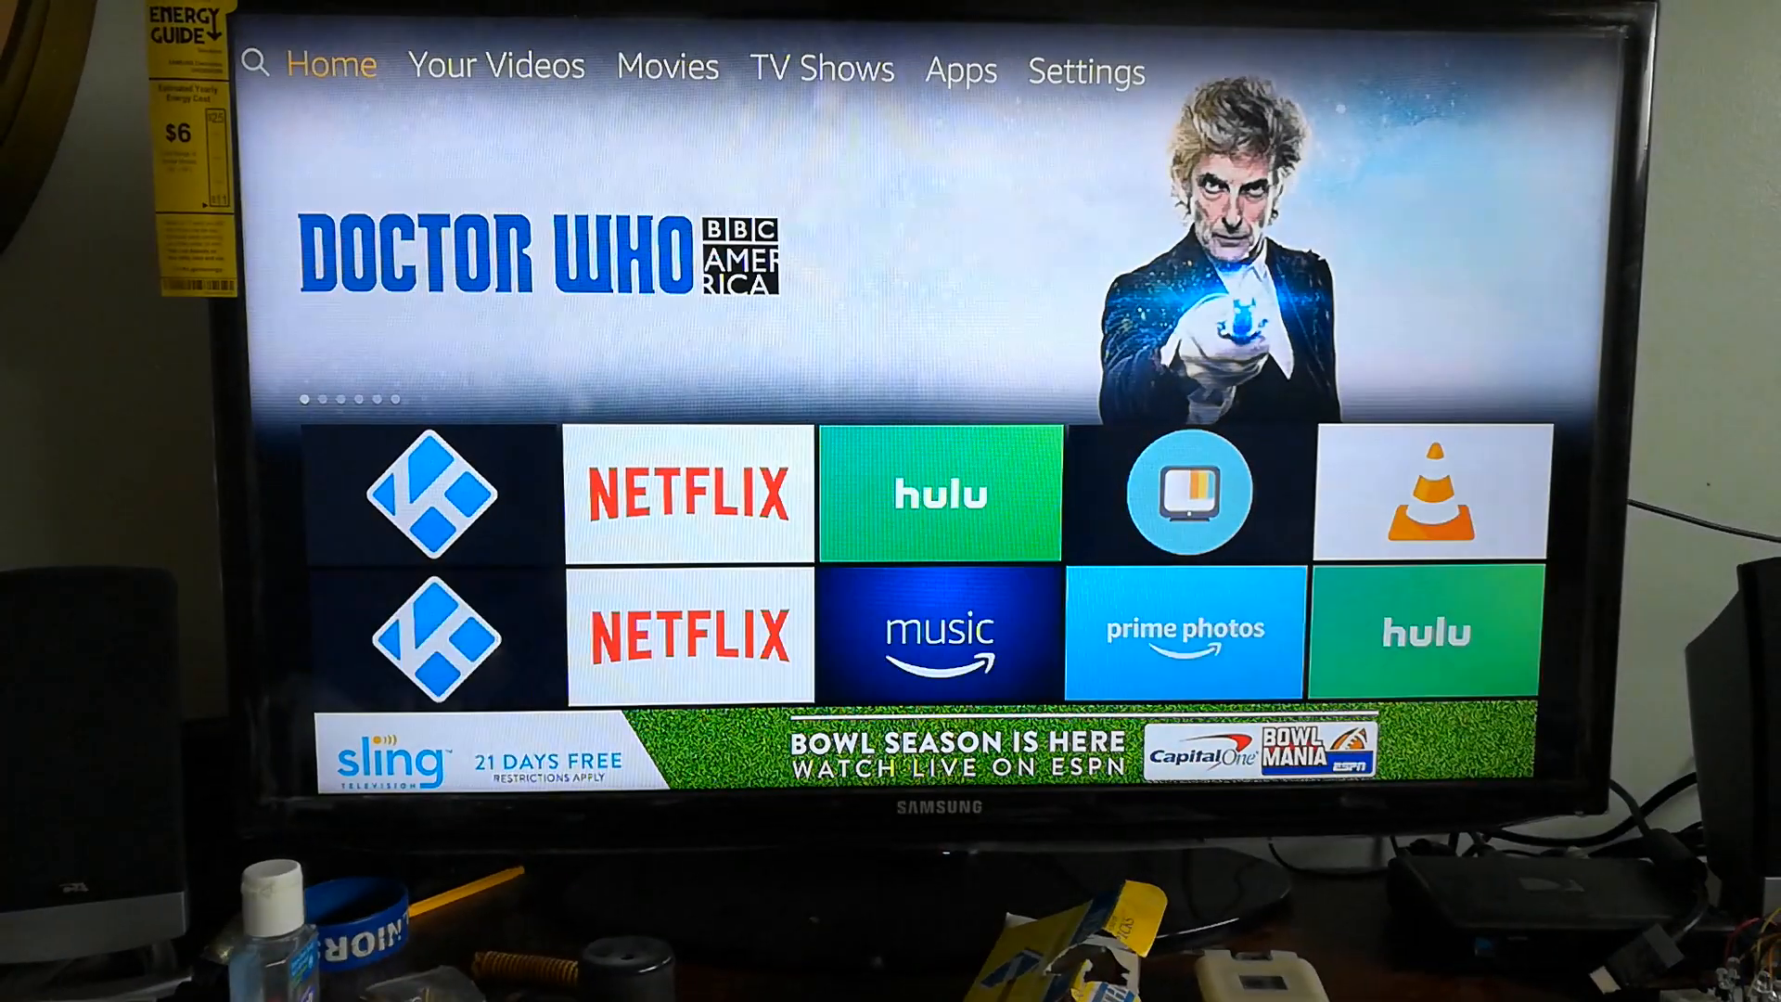
- Reopen Settings from Home and scroll right to Device, Accessibility, Help and My Account
left_click(1084, 71)
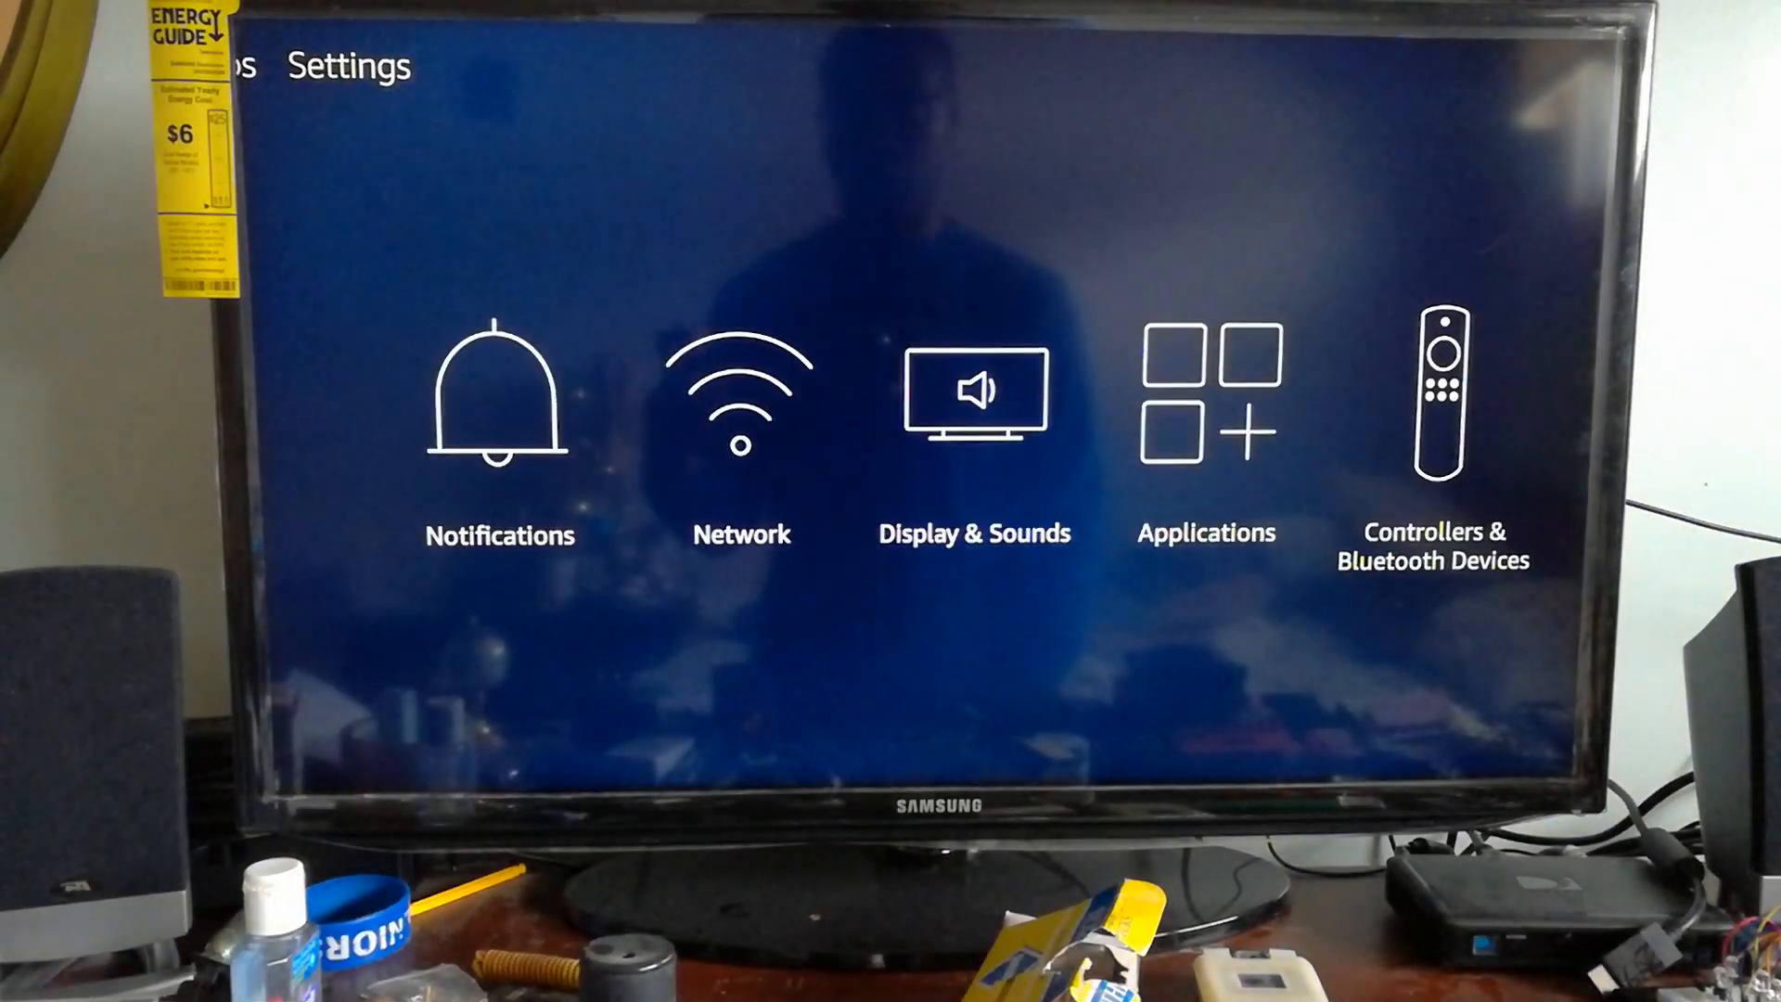
scroll("right", 3)
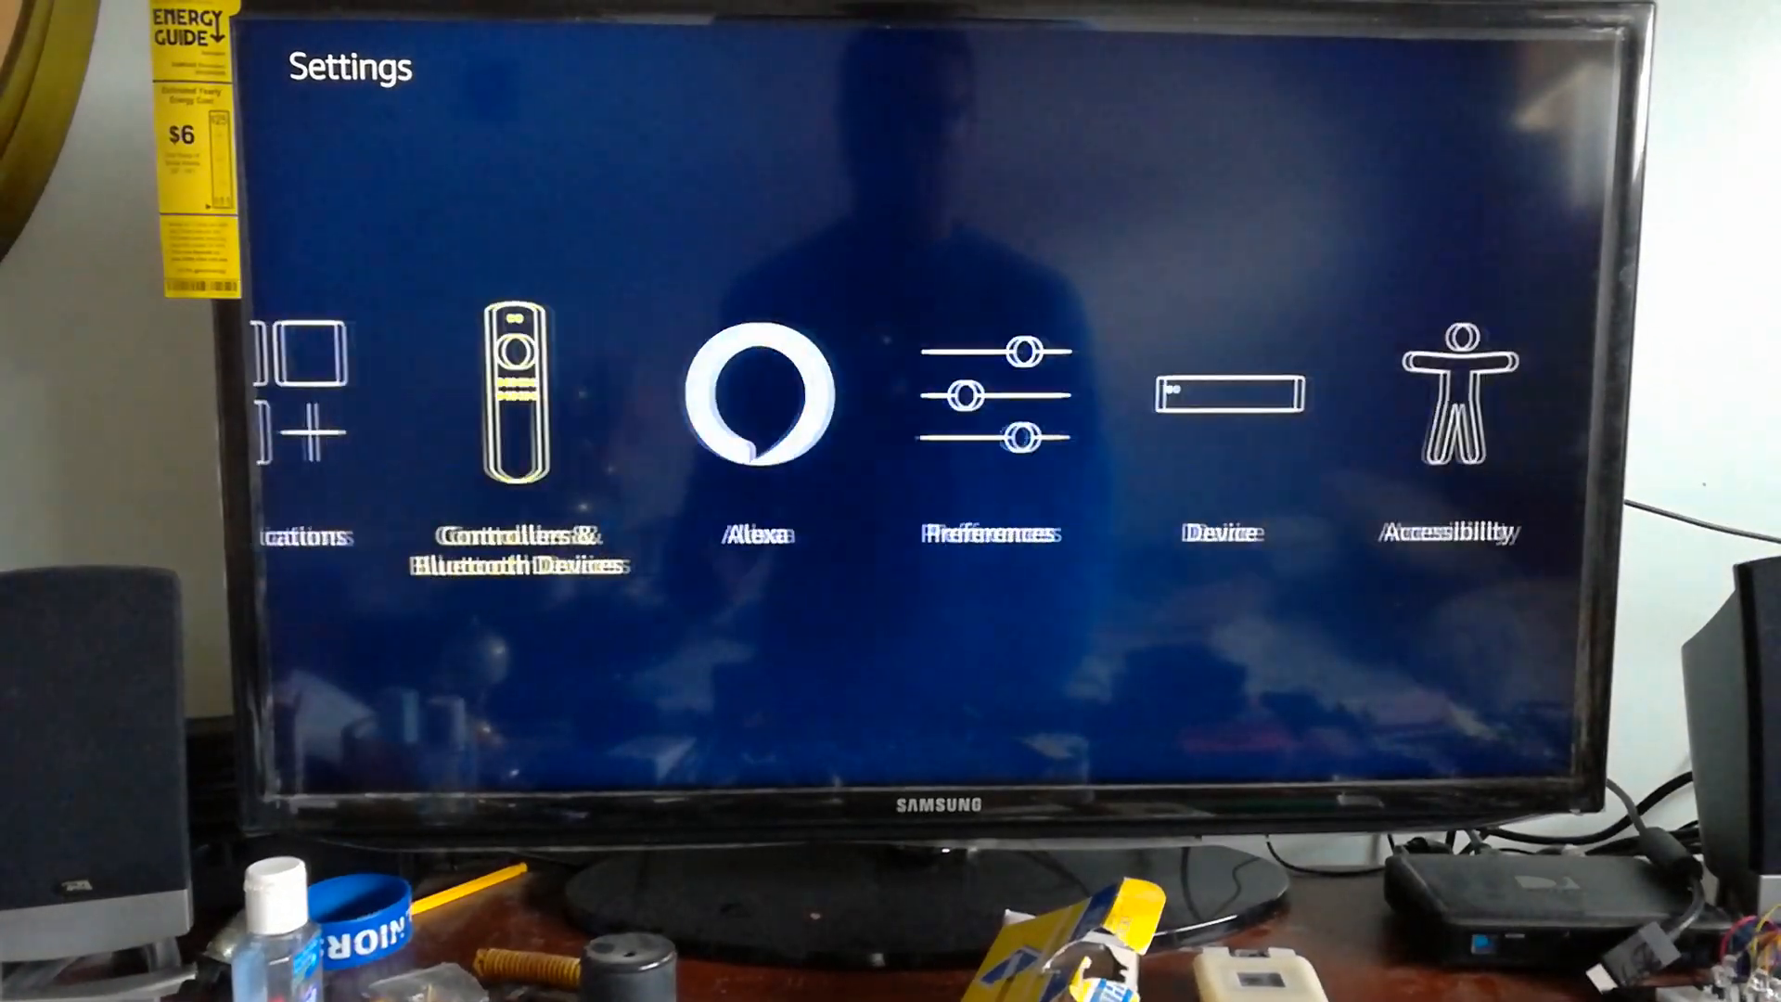
scroll("right", 3)
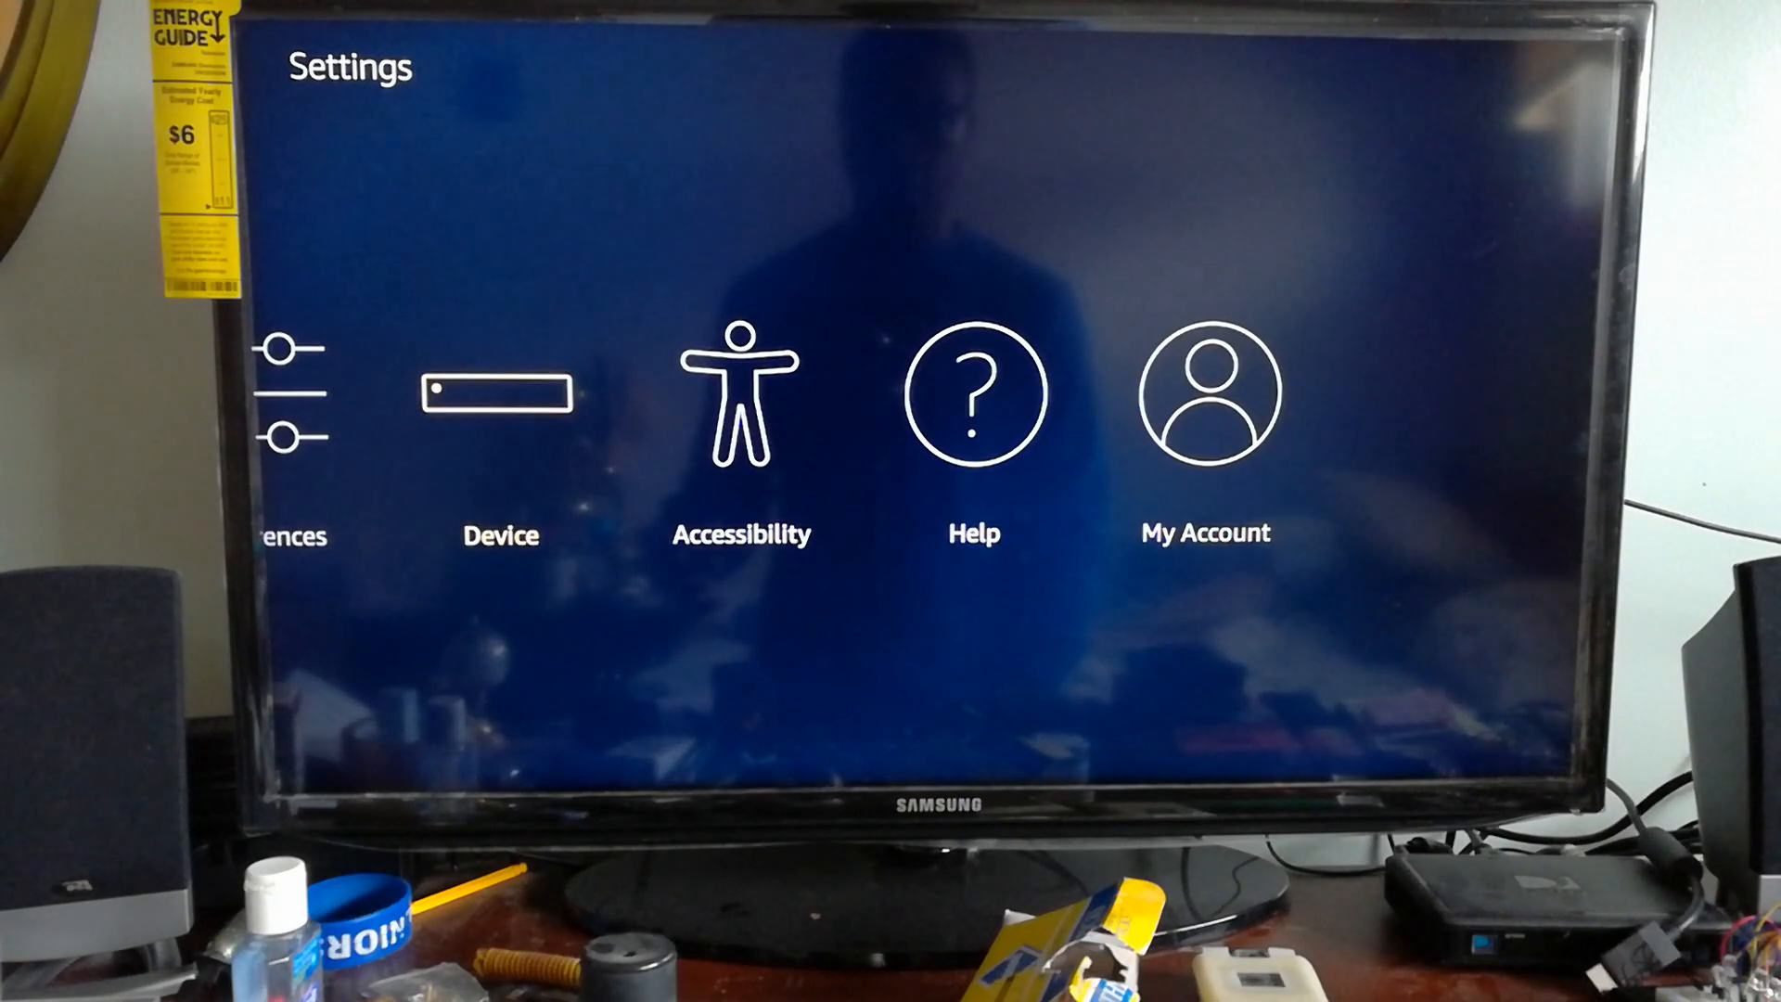